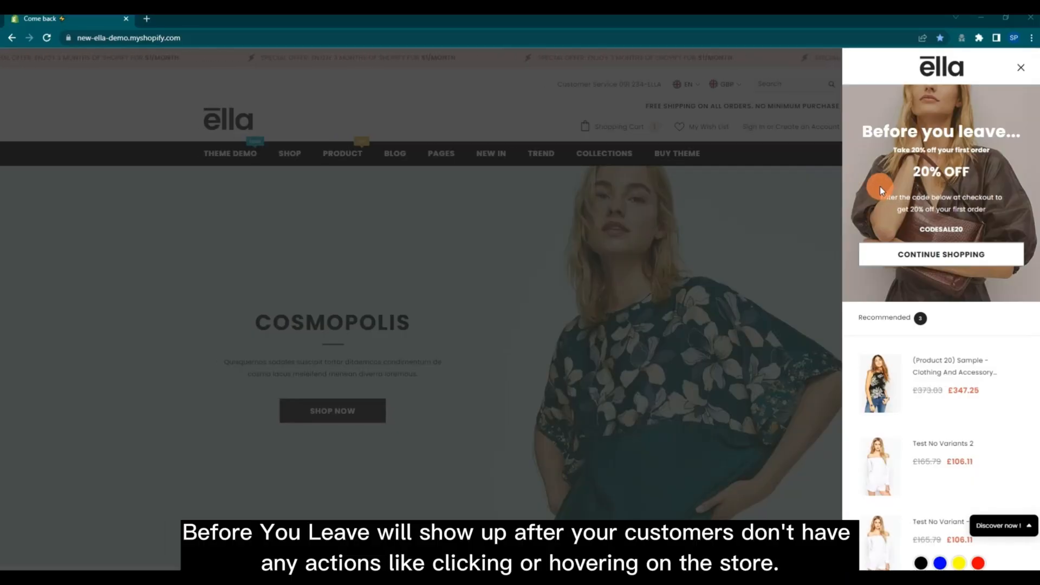
{"action": "mouse_move", "coordinate": [874, 149]}
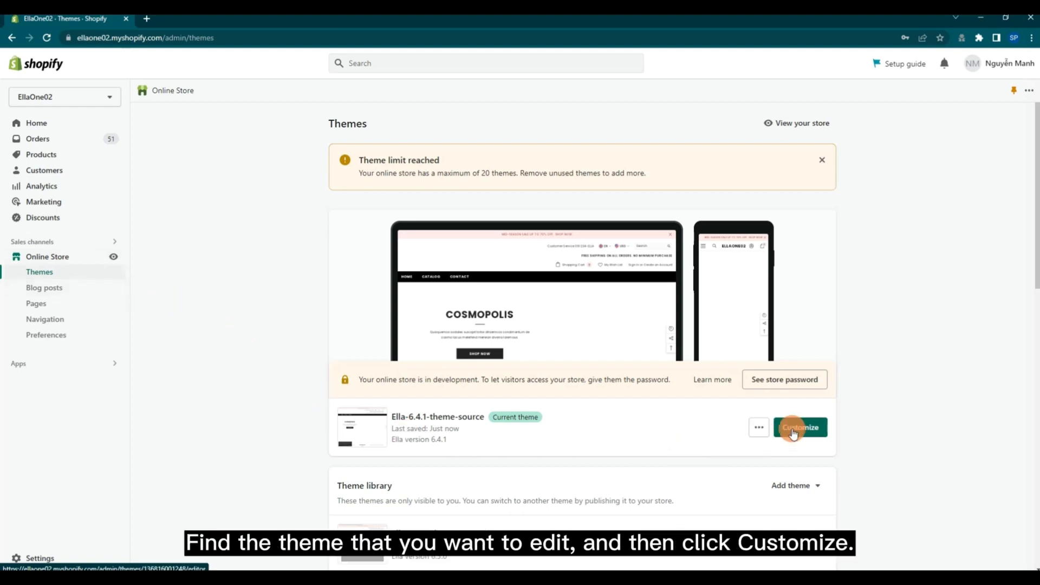
- Customize the current Ella theme and go to its theme-wide settings
{"action": "left_click", "coordinate": [799, 427]}
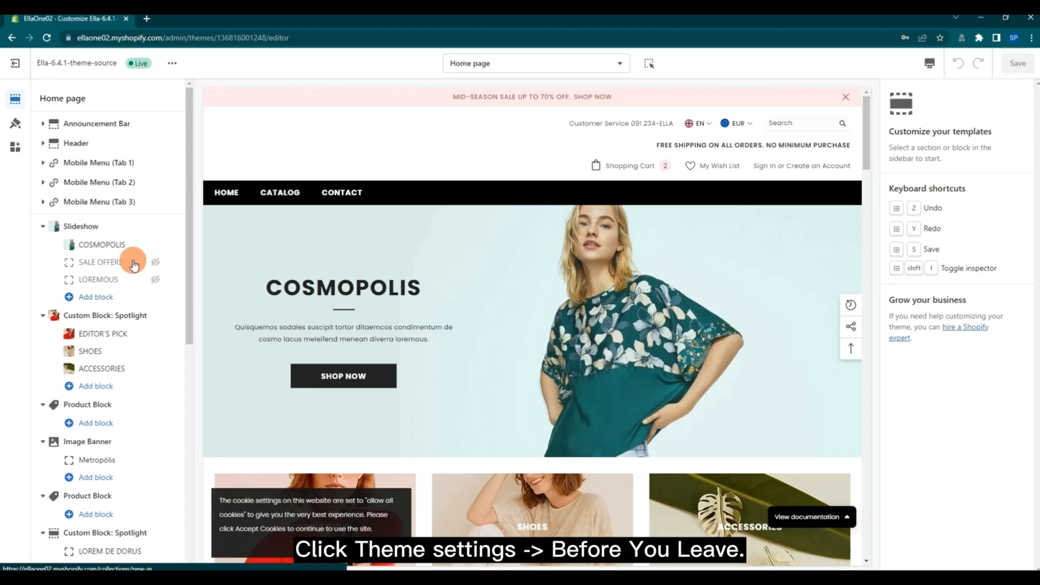
{"action": "left_click", "coordinate": [14, 123]}
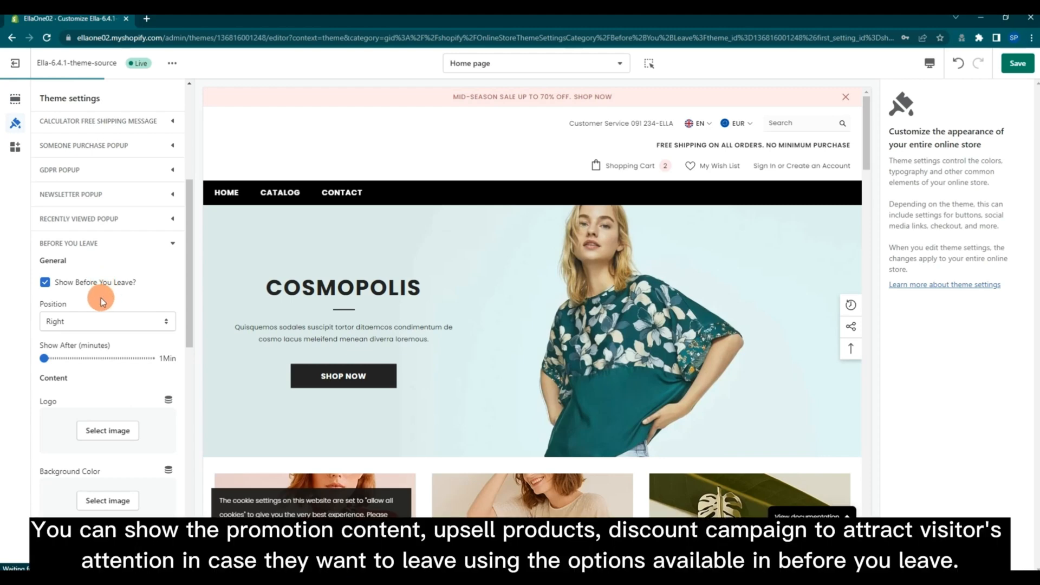
- Browse the popup logo's image picker in Before You Leave without choosing an image
{"action": "scroll", "scroll_direction": "down", "scroll_amount": 3}
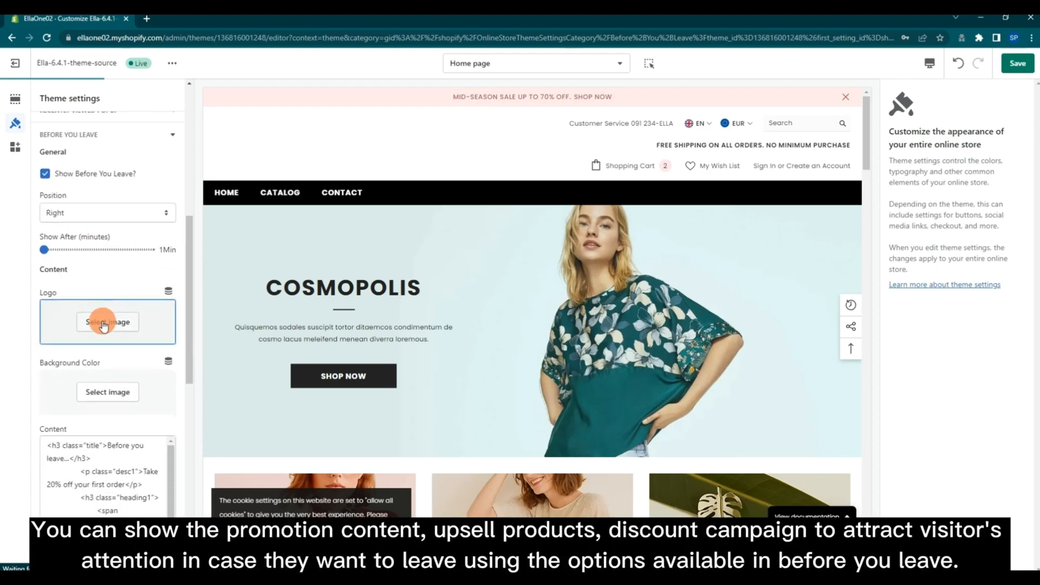
{"action": "left_click", "coordinate": [107, 322]}
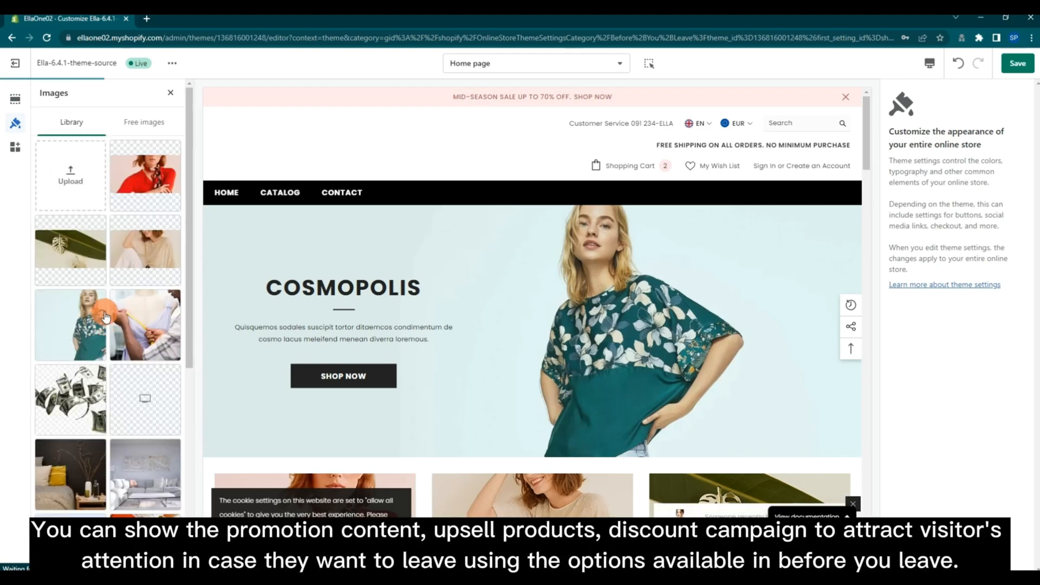
{"action": "mouse_move", "coordinate": [126, 265]}
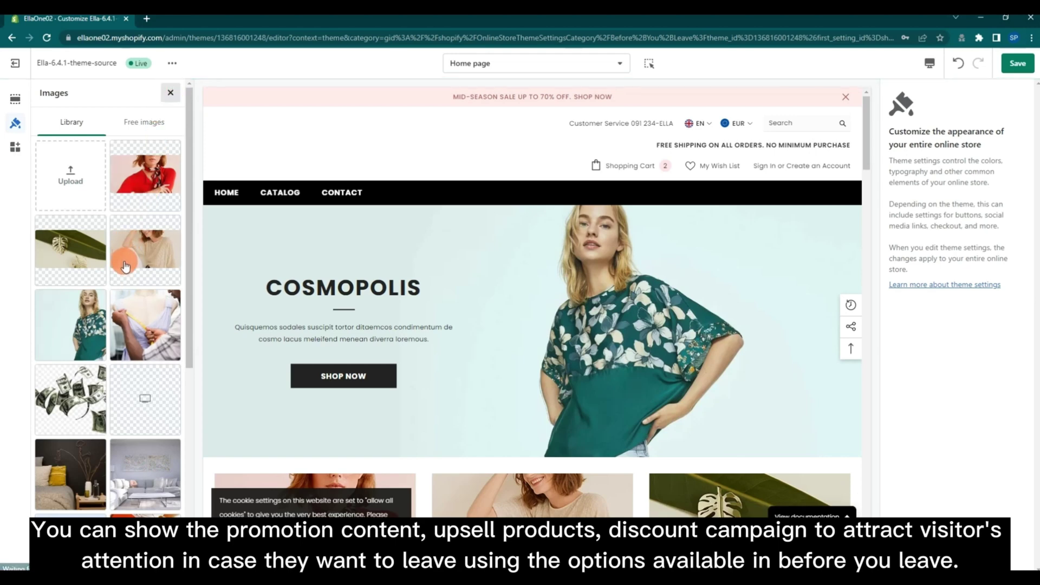
{"action": "left_click", "coordinate": [170, 94]}
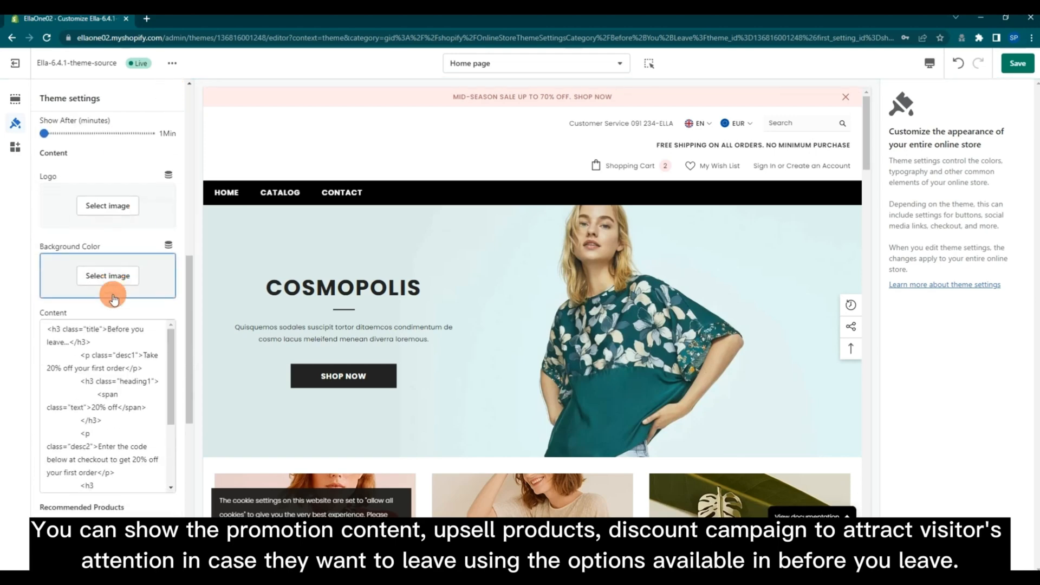
- Browse the recommended-products collection picker without choosing a collection
{"action": "scroll", "scroll_direction": "down", "scroll_amount": 3}
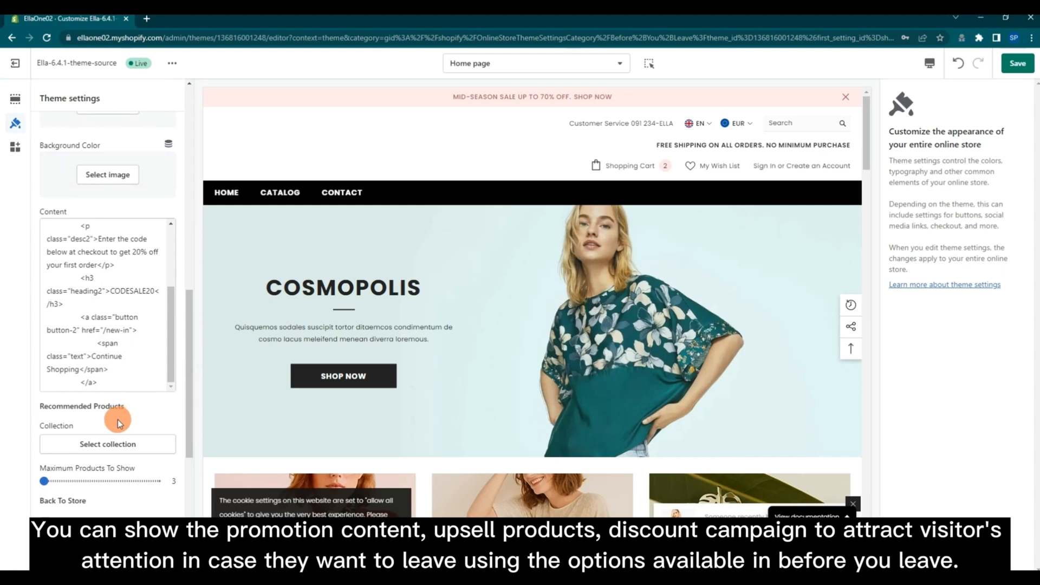
{"action": "left_click", "coordinate": [107, 445]}
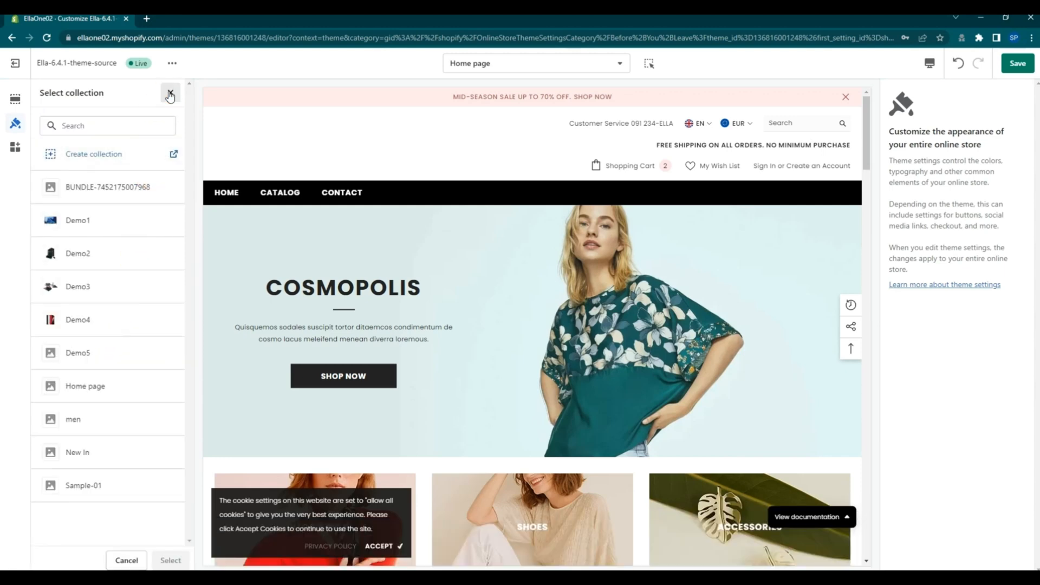
{"action": "left_click", "coordinate": [170, 94]}
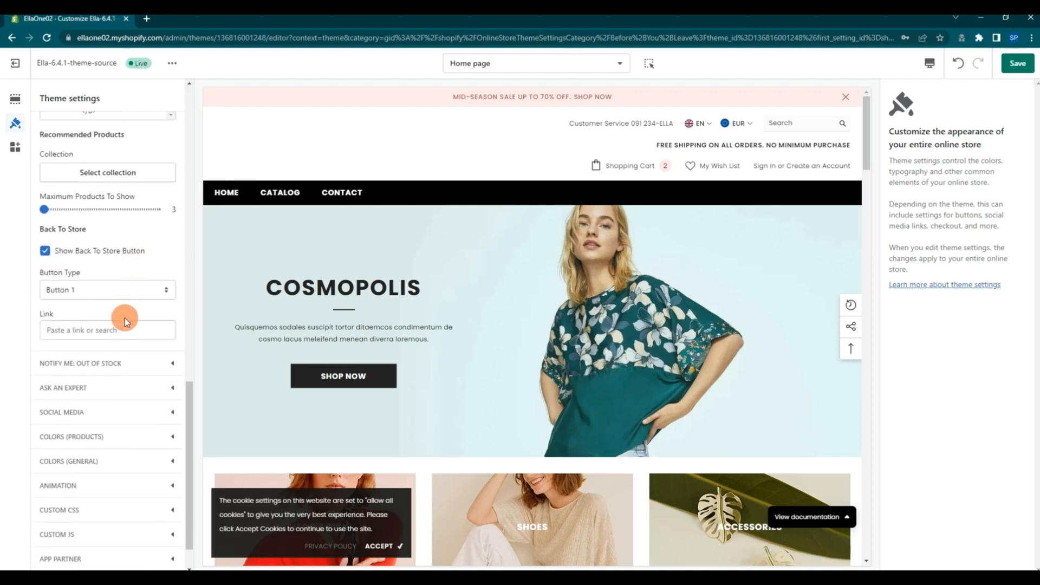